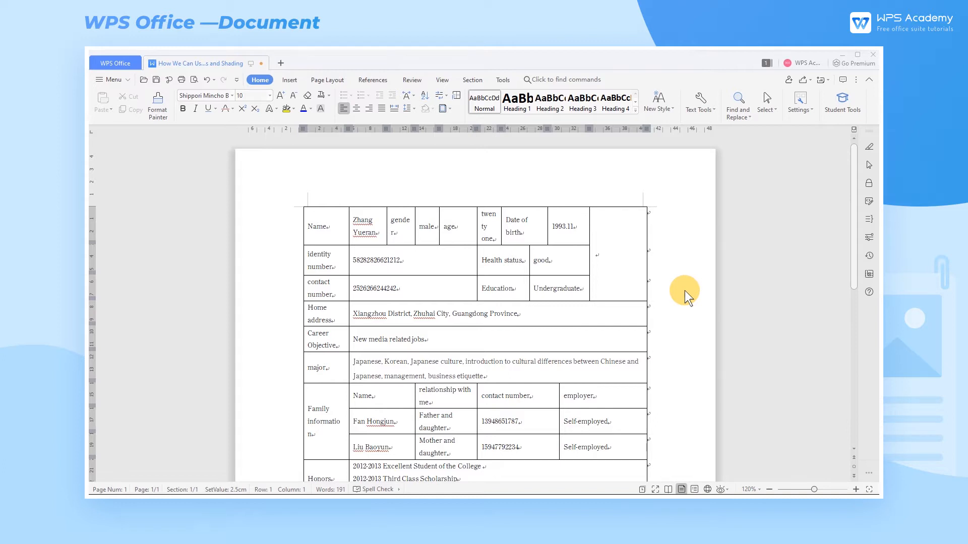
# - Review the resume table and expand the Borders dropdown on the Home tab
pyautogui.scroll(-3)
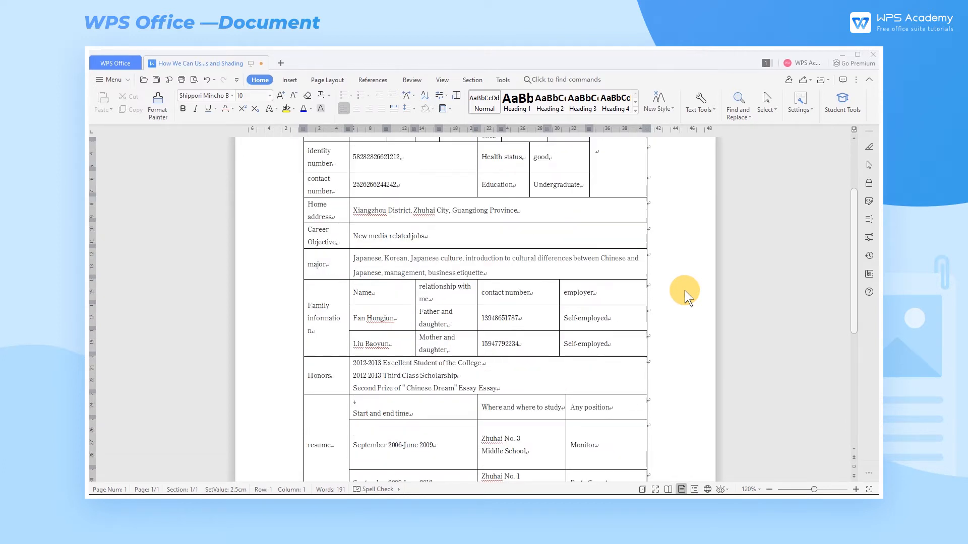
pyautogui.scroll(-3)
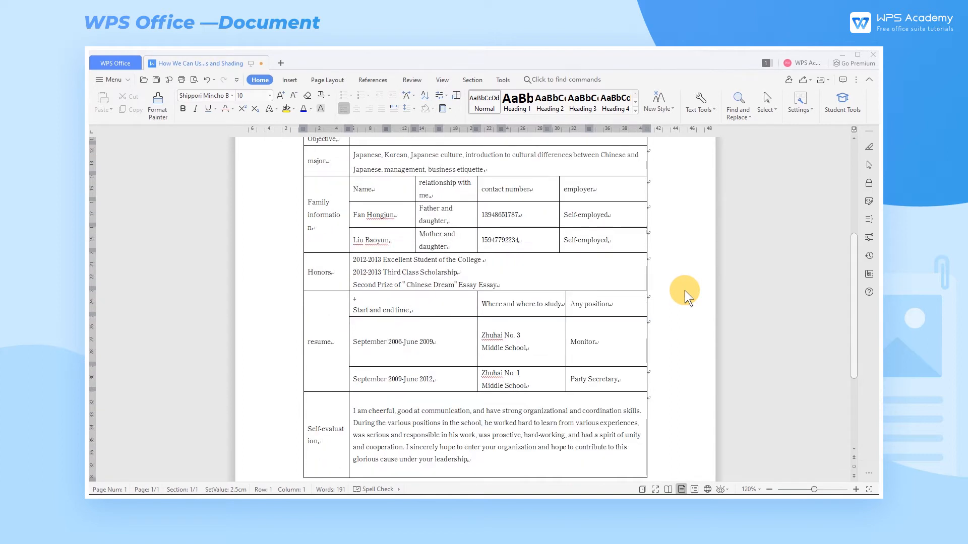
pyautogui.scroll(-3)
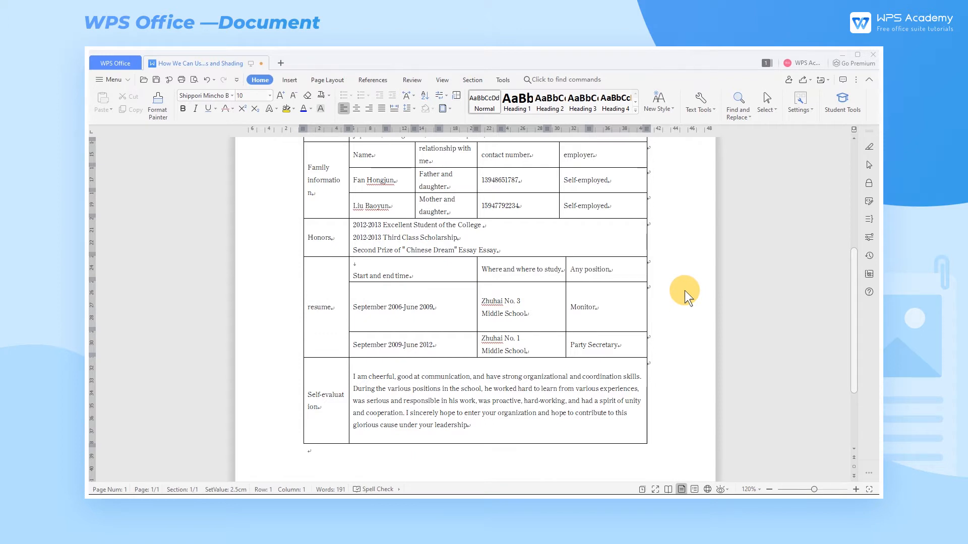
pyautogui.scroll(3)
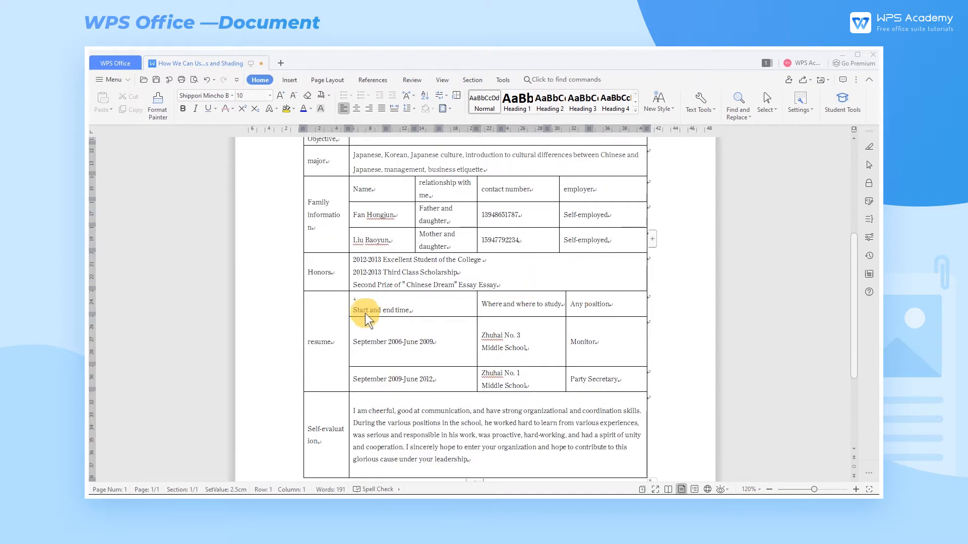
pyautogui.moveTo(290, 312)
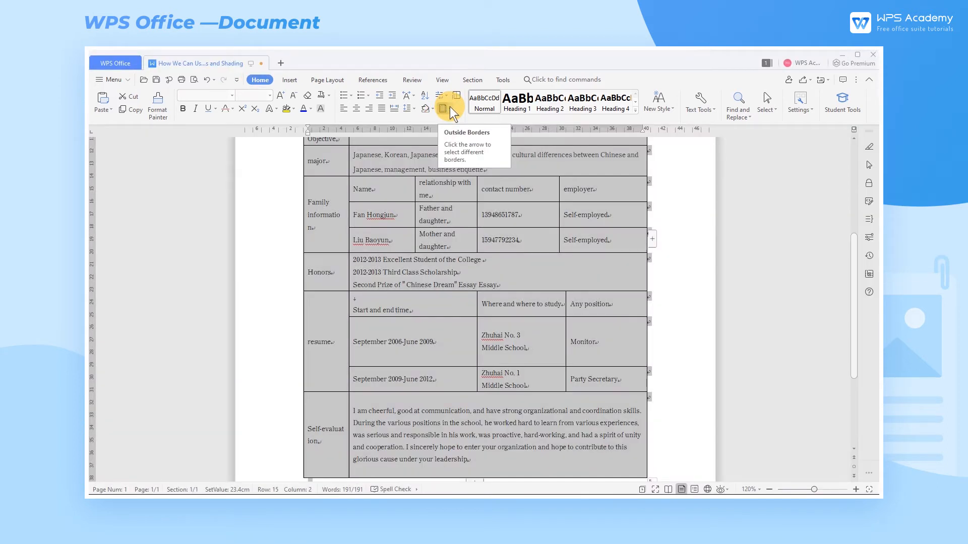
pyautogui.click(456, 109)
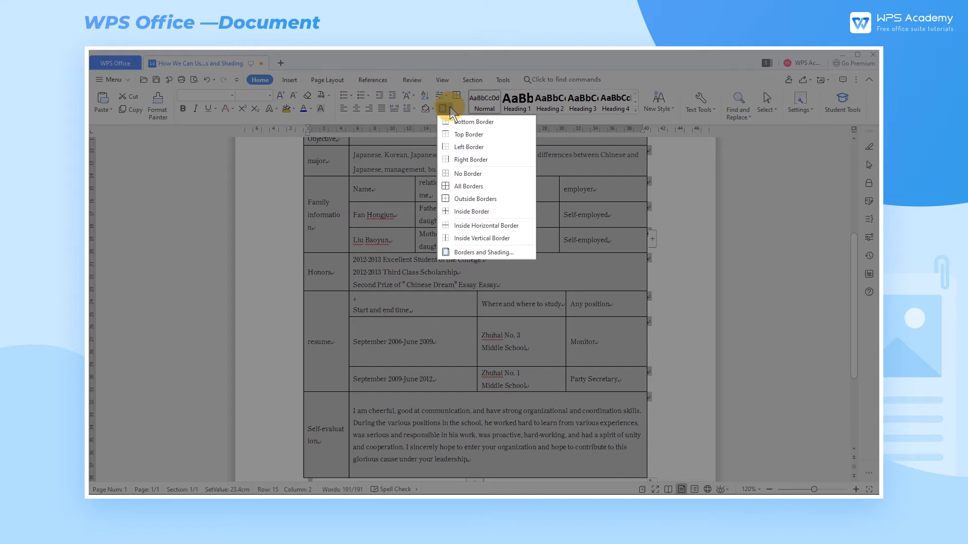
pyautogui.moveTo(486, 253)
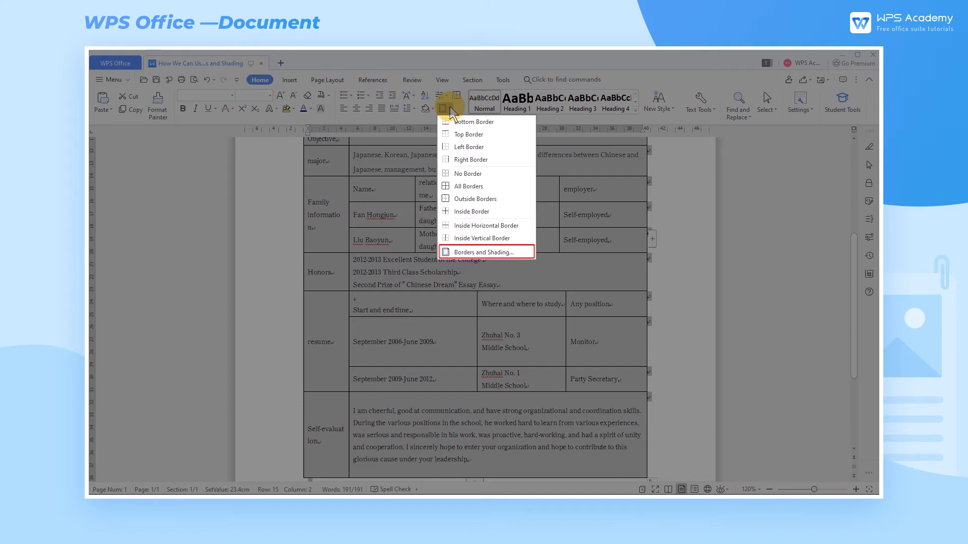
# - In Borders and Shading, choose the All setting with a light blue line colour
pyautogui.click(486, 252)
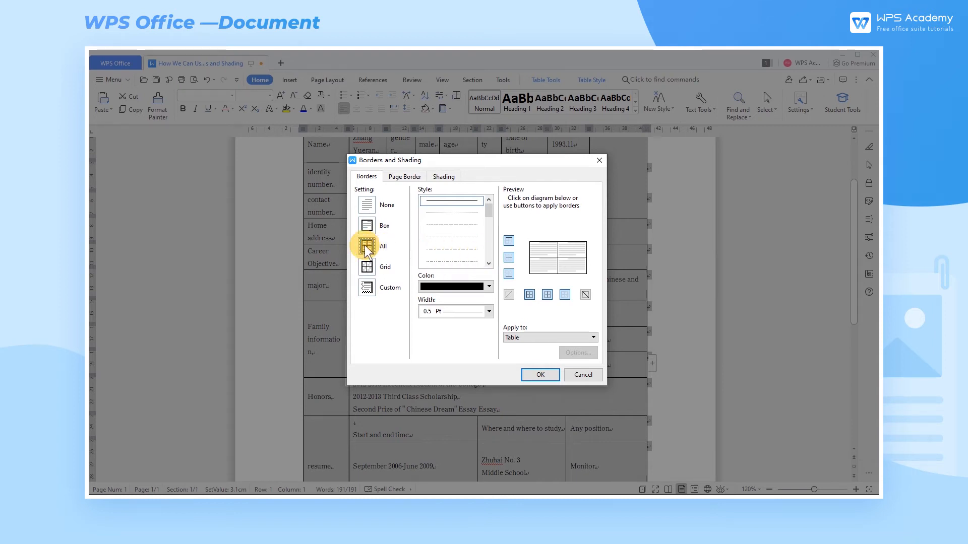
pyautogui.click(488, 286)
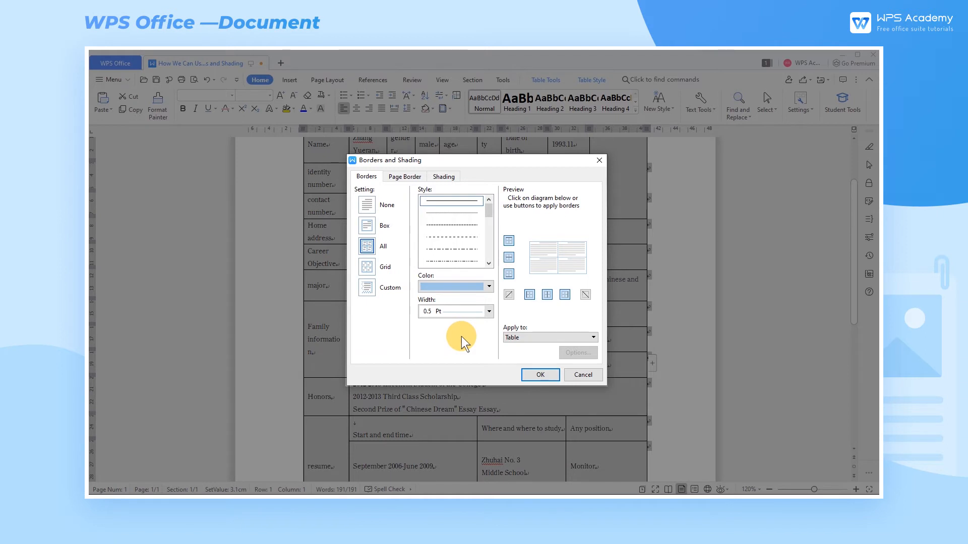
pyautogui.moveTo(474, 339)
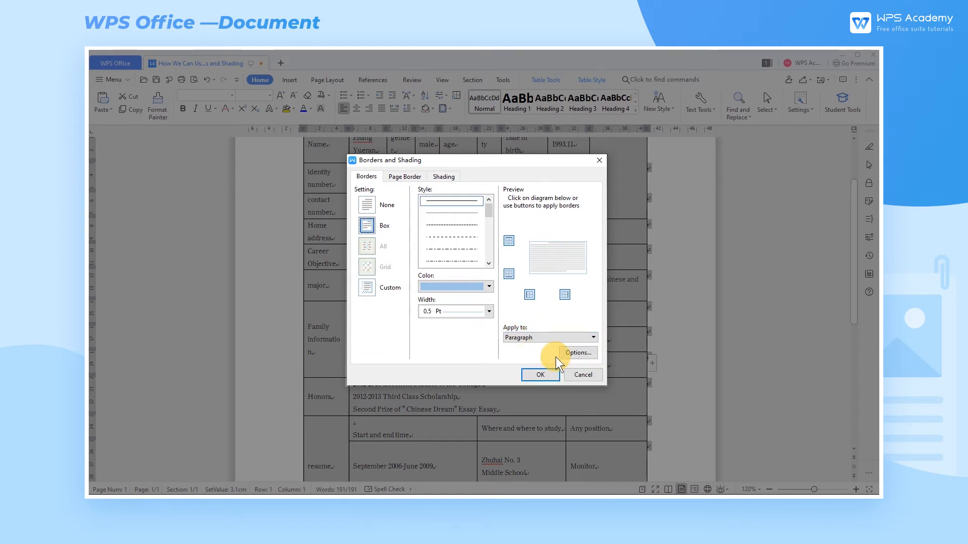
# - Check the border spacing Options, cancel them, keeping All borders applied to the Table
pyautogui.click(576, 352)
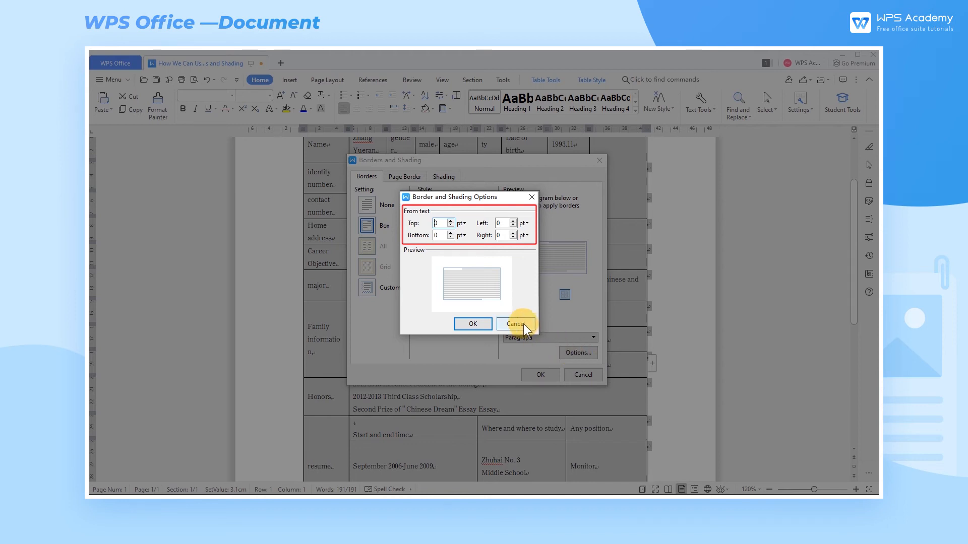
pyautogui.click(513, 324)
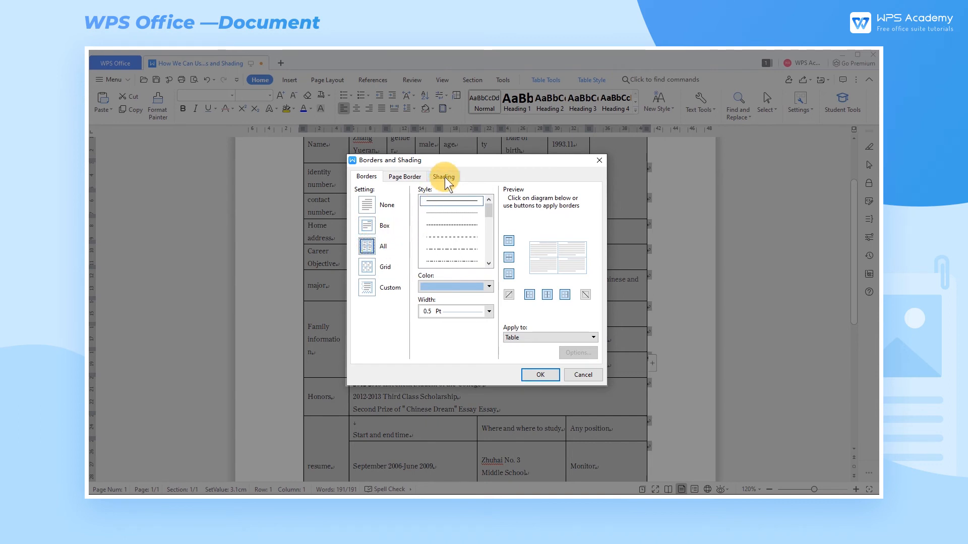
pyautogui.click(443, 176)
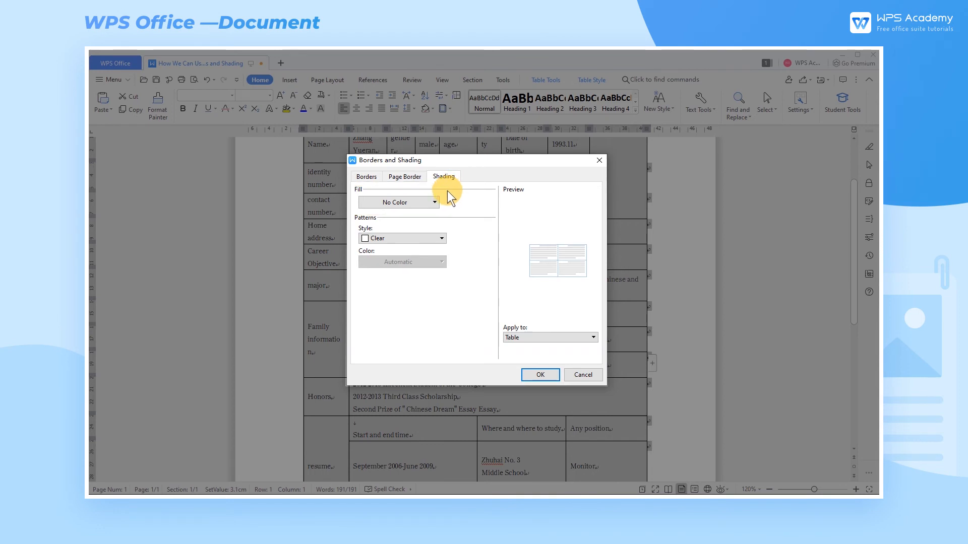
# - Choose a light-blue colour from the Fill list for the whole table
pyautogui.click(434, 202)
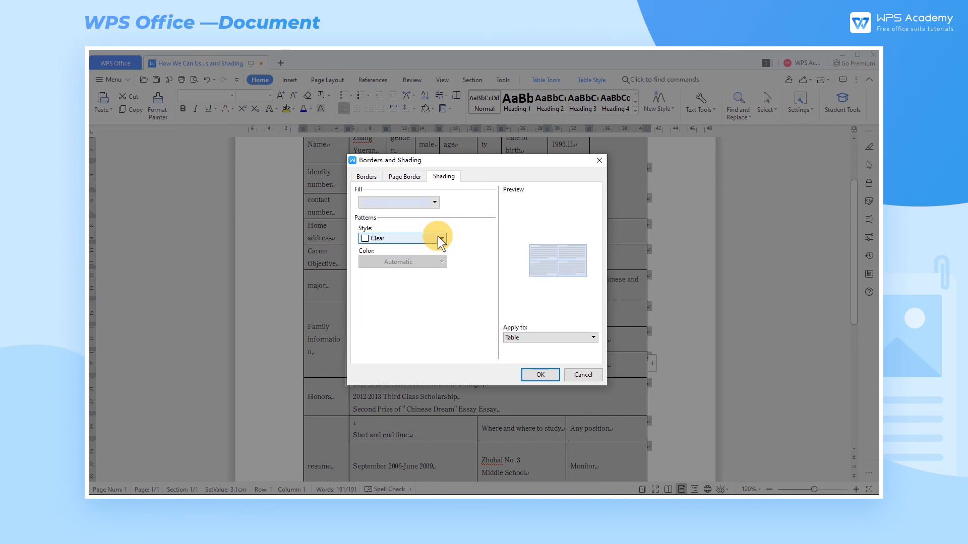
pyautogui.moveTo(473, 297)
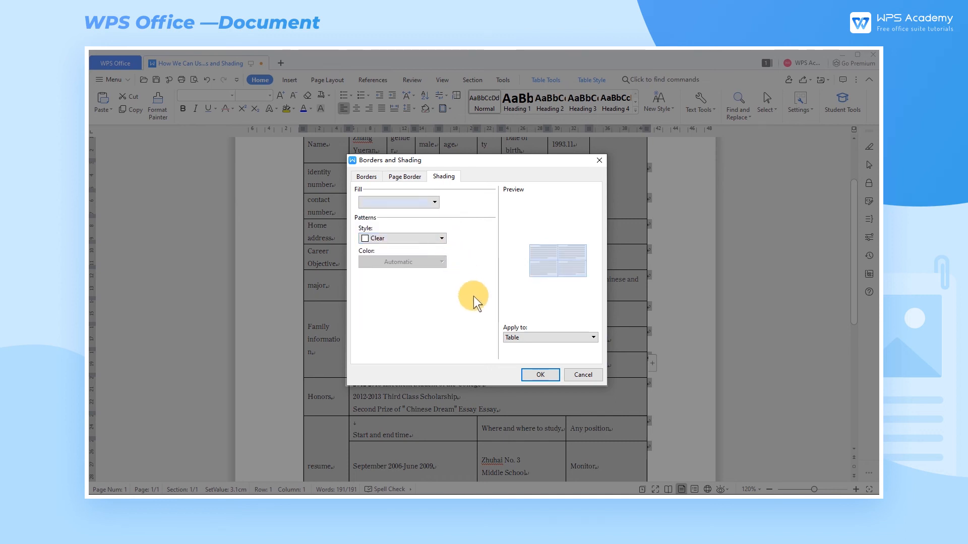
pyautogui.moveTo(483, 316)
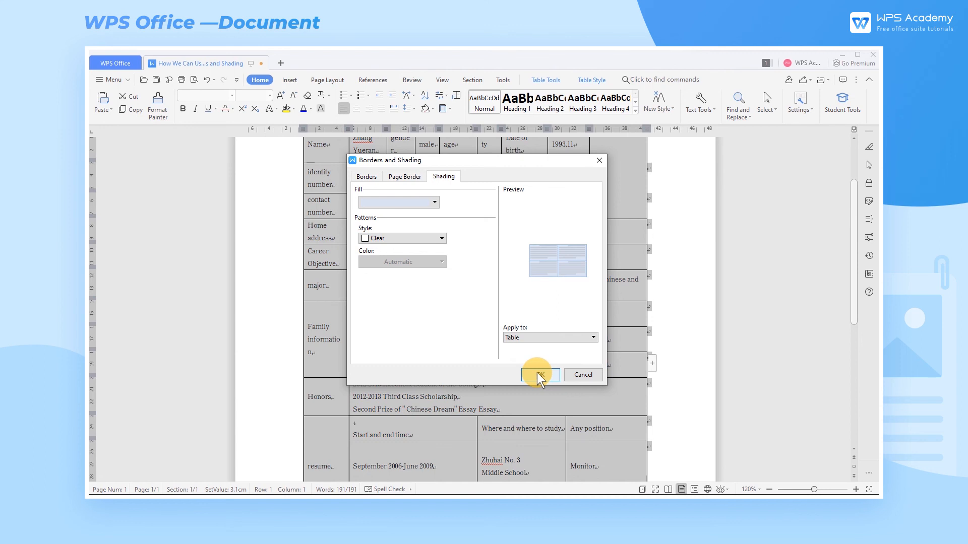
# - Confirm the dialog so the table shows light blue borders and heading shading
pyautogui.click(539, 374)
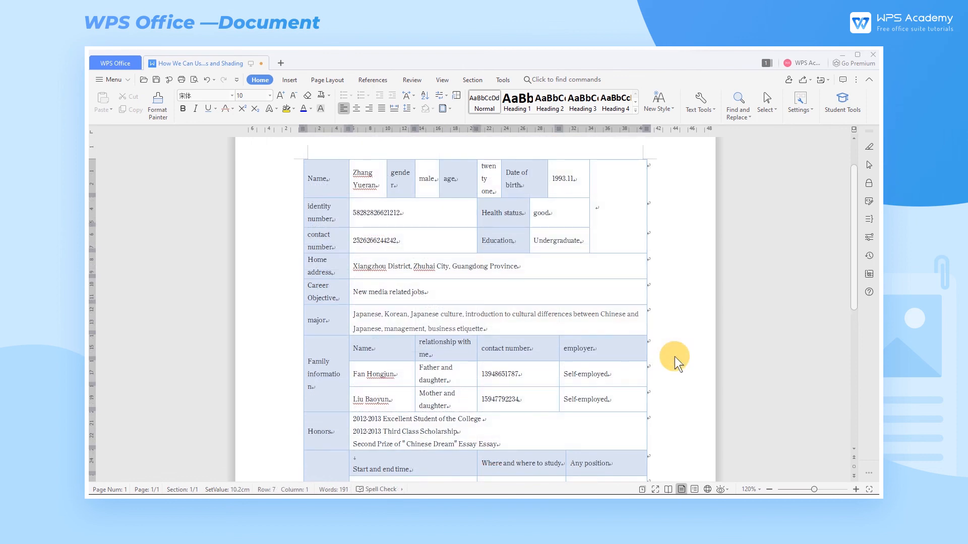
pyautogui.scroll(-3)
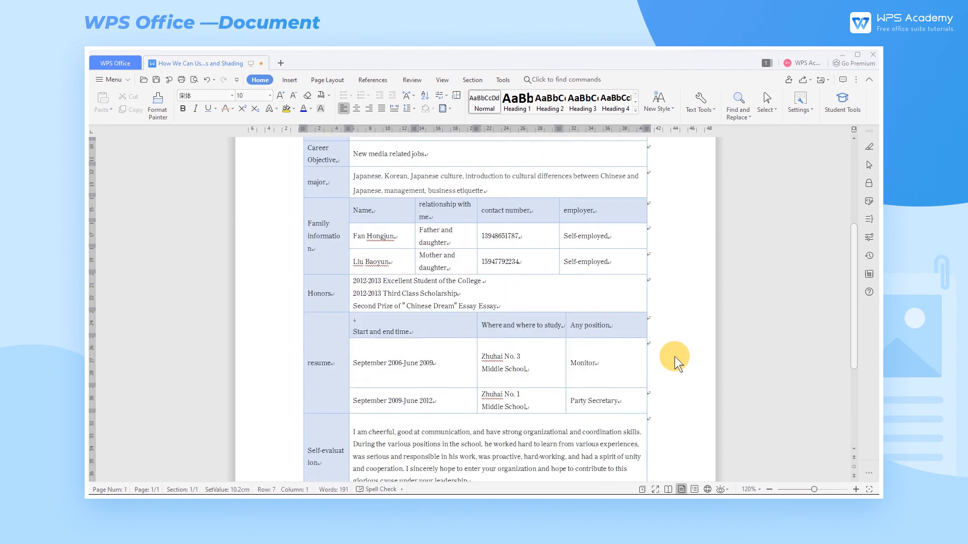